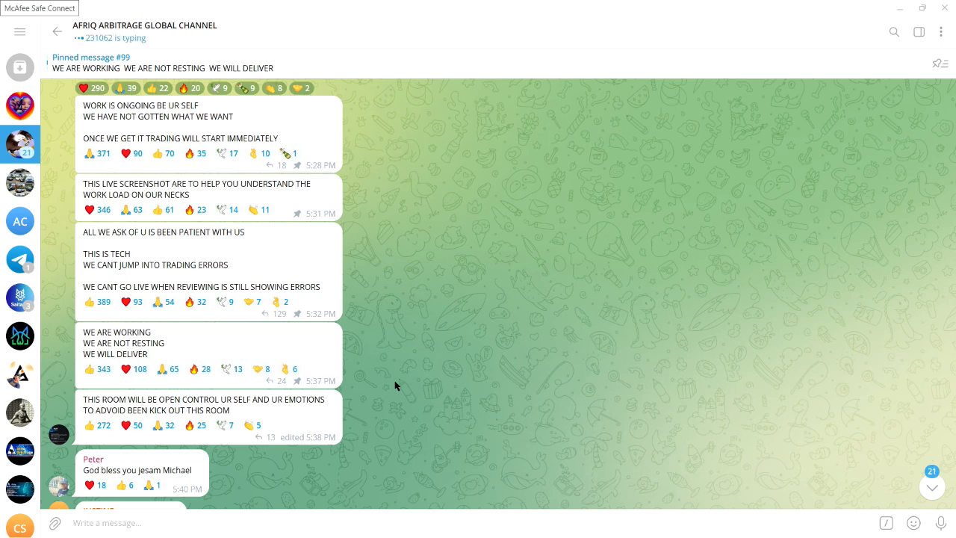
Scroll up past the admin text posts to the owner's July 20 trading-bot screenshots
scroll(up, 3)
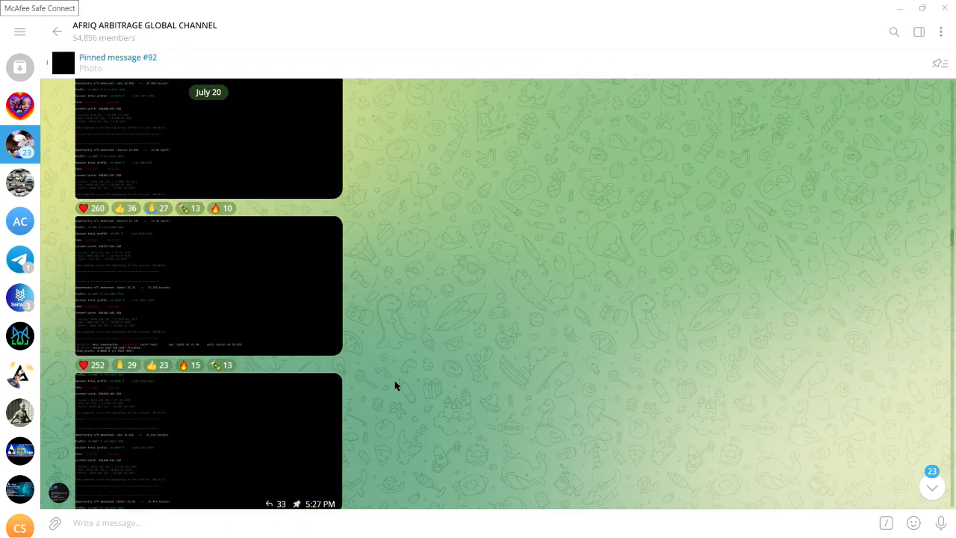
scroll(up, 3)
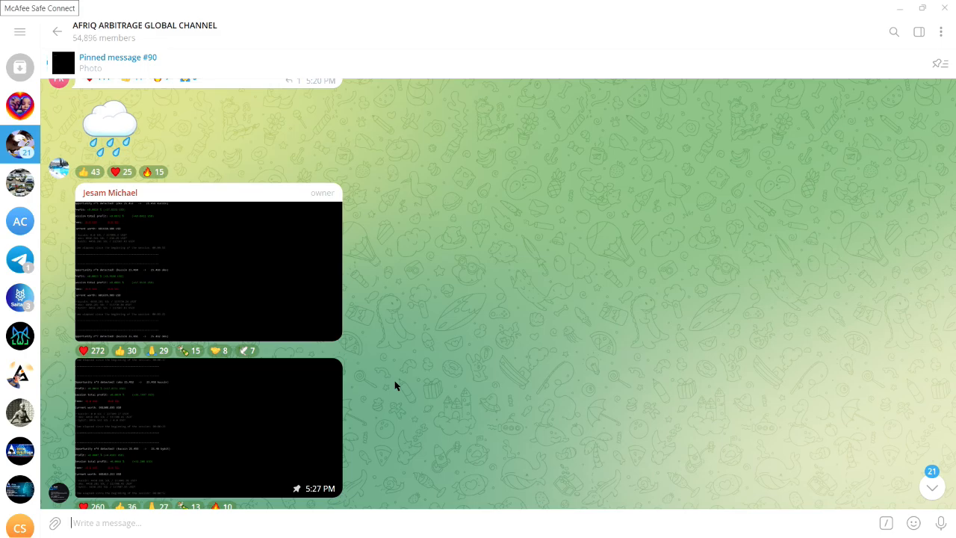
Open a July 20 trading-bot screenshot full-size in the photo viewer
click(208, 269)
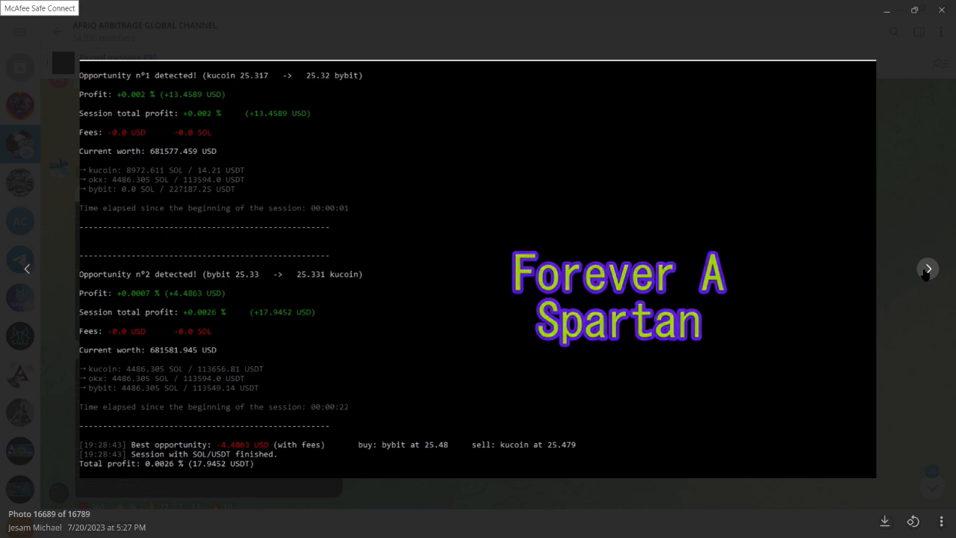
Page through three more bot screenshots, then scroll back to the admin's motivational post
click(928, 268)
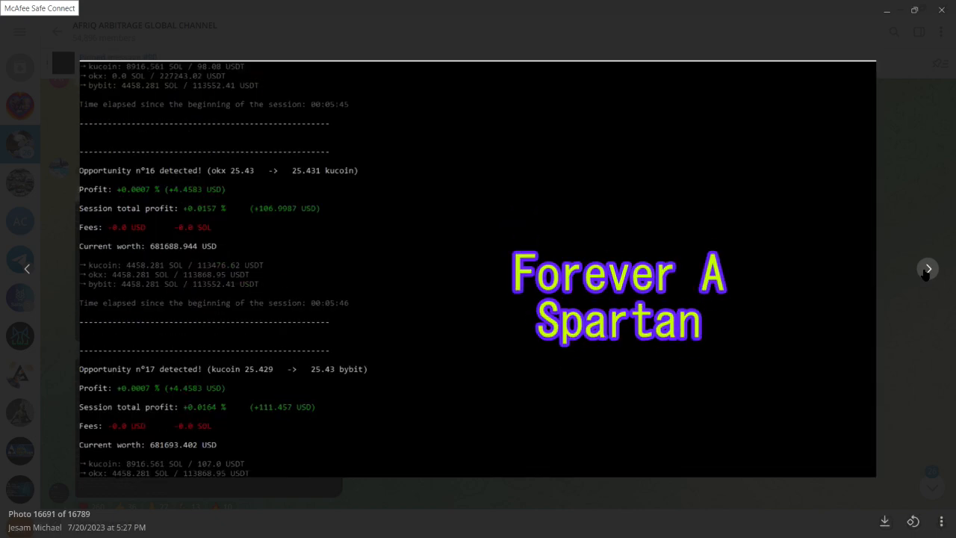
click(928, 268)
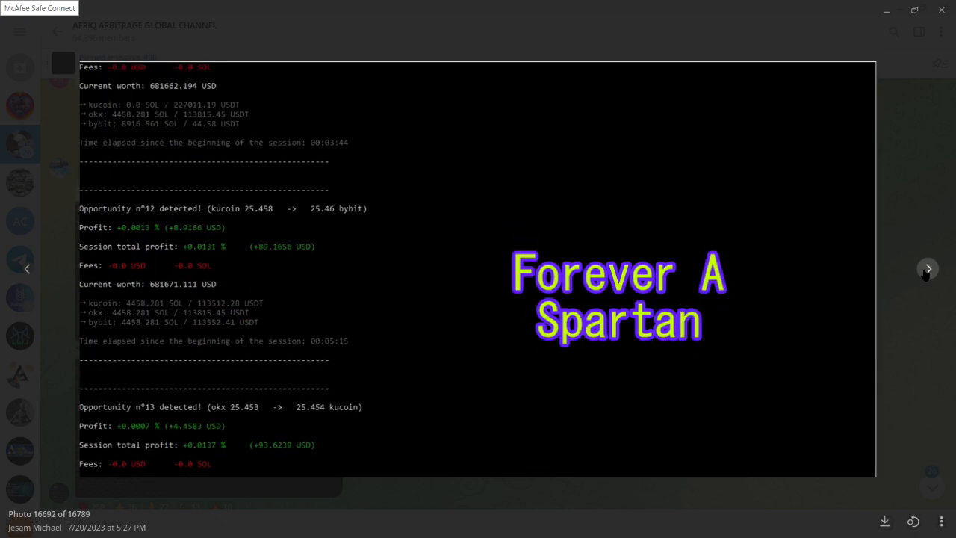
click(927, 268)
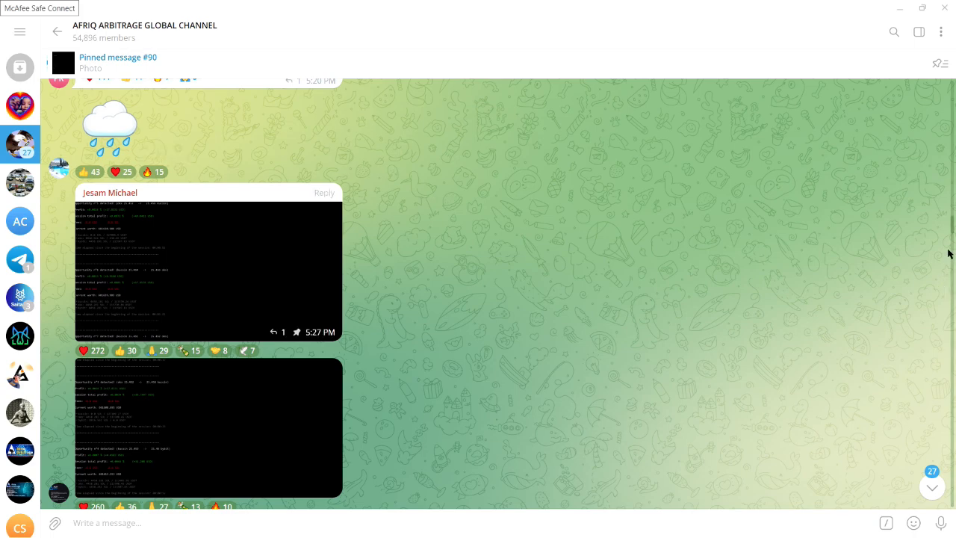
scroll(up, 3)
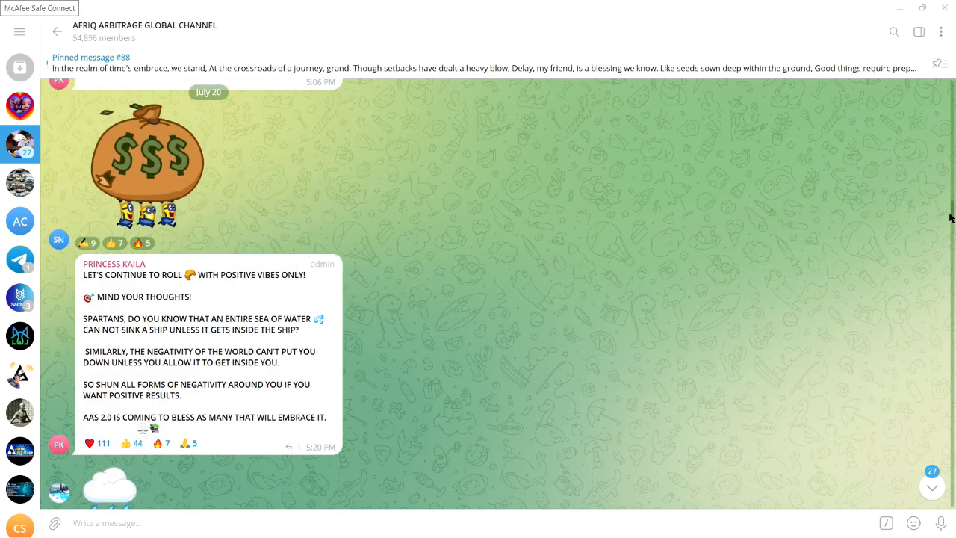